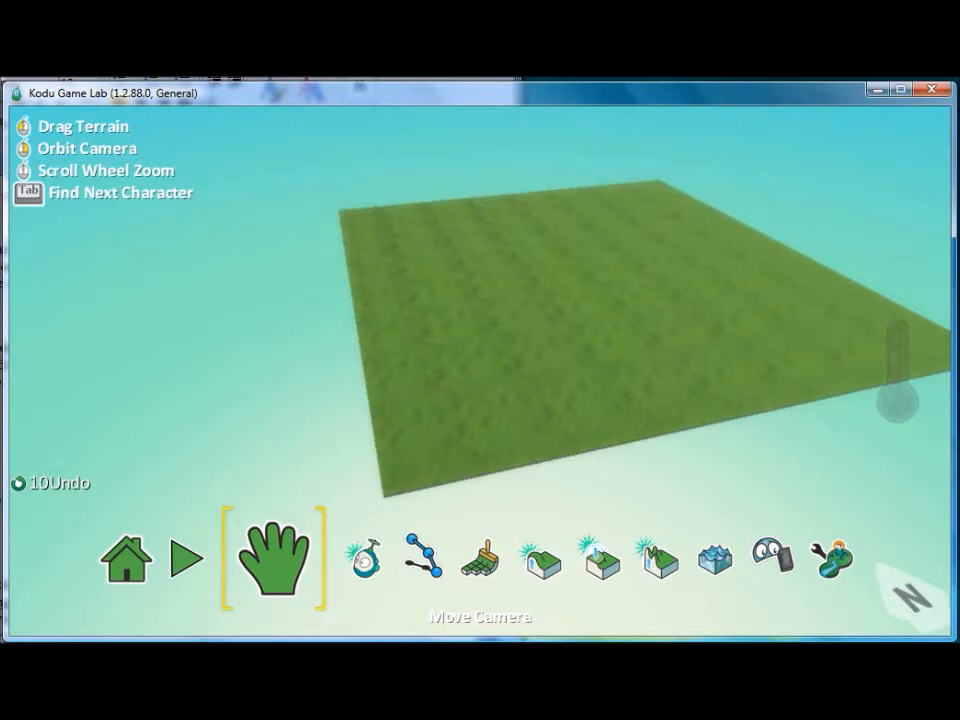
Step: Place a Kodu on the grass and make rule 1's WHEN gamepad L stick
left_click(490, 535)
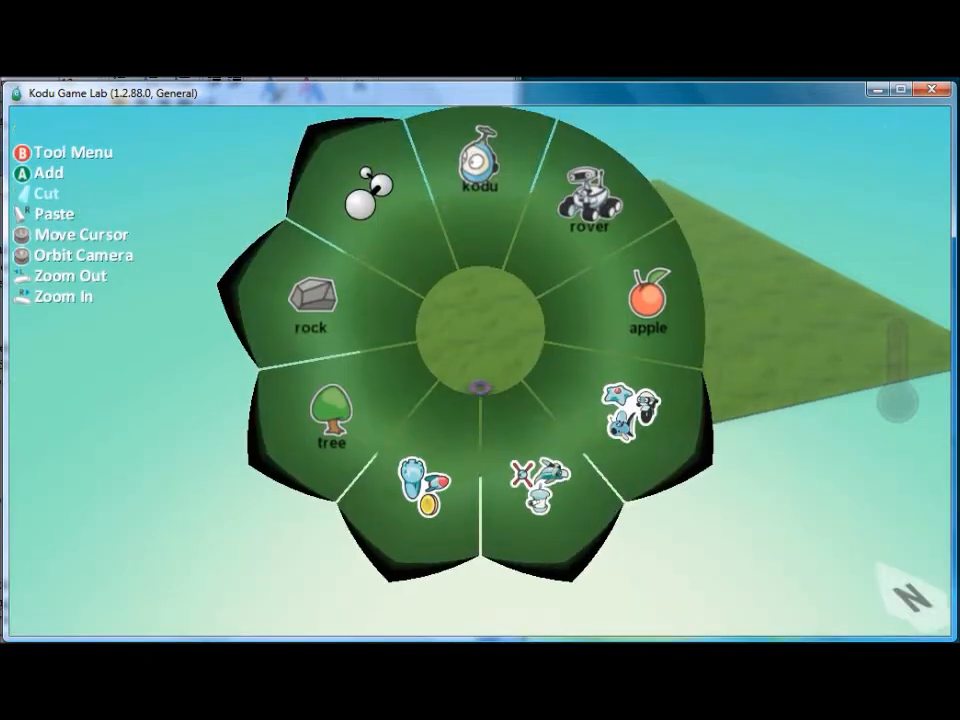
left_click(480, 165)
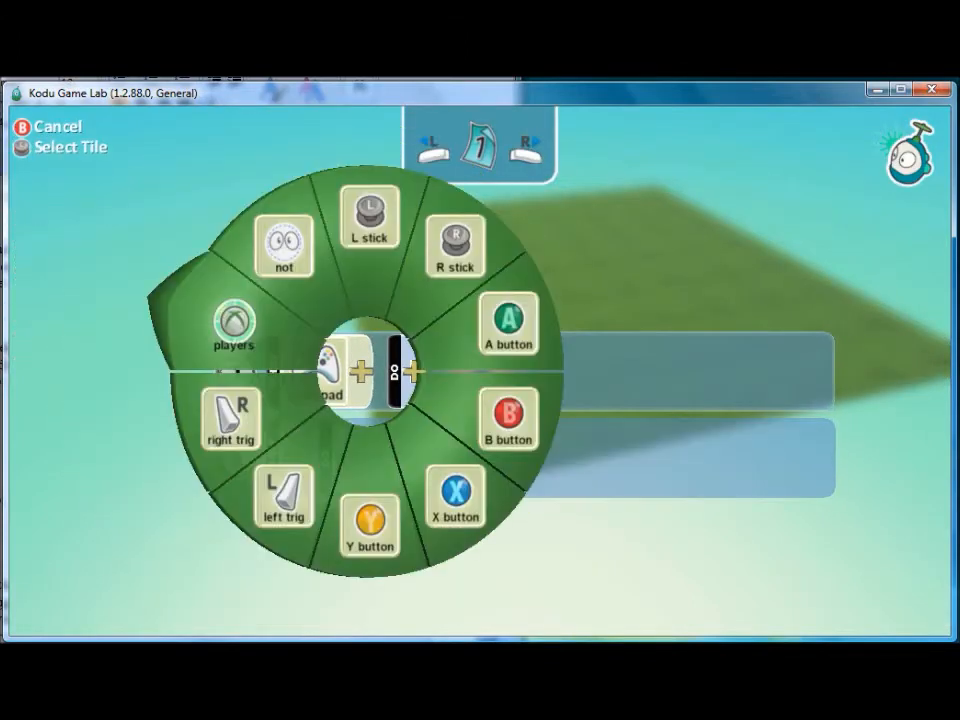
left_click(370, 216)
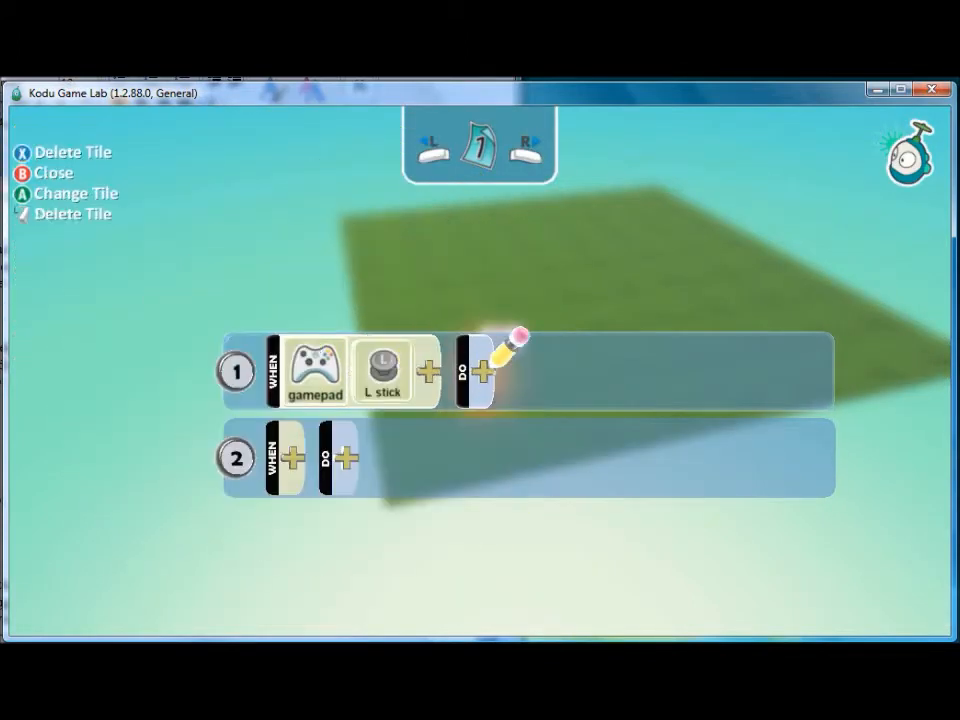
left_click(479, 370)
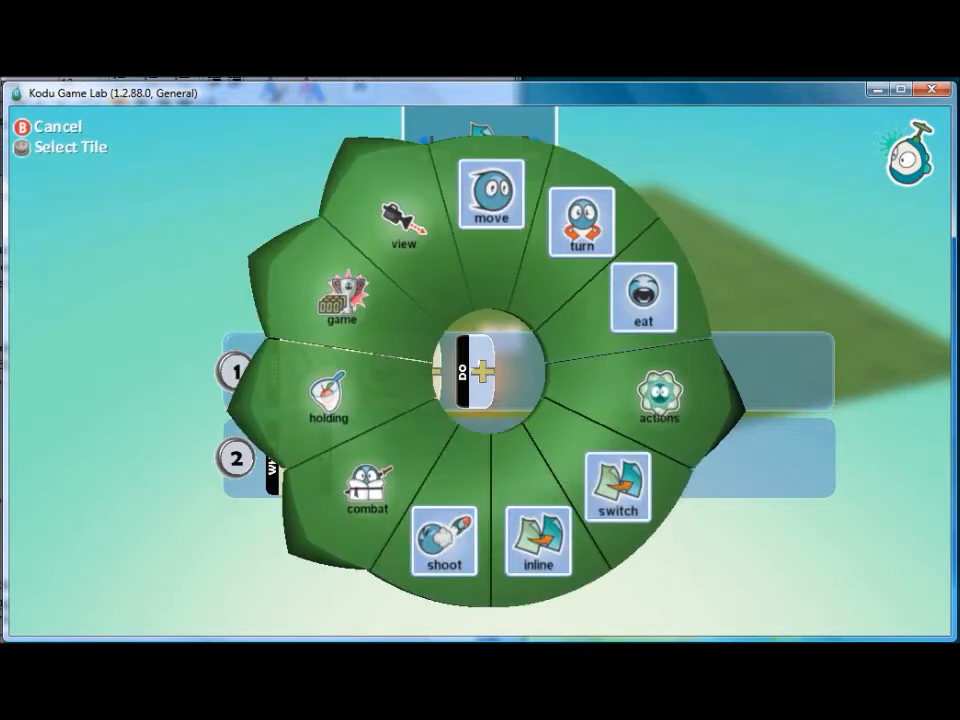
Step: Delete the existing tiles, leaving one empty WHEN/DO rule
left_click(491, 194)
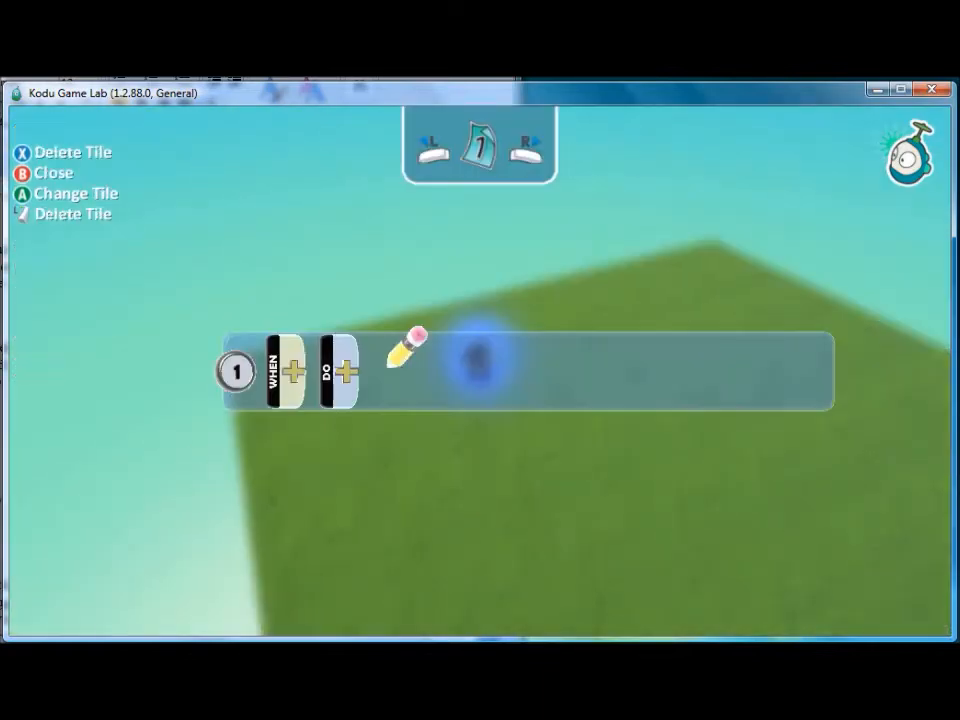
Step: Add a say tile to rule 1's DO side to begin a message
left_click(293, 370)
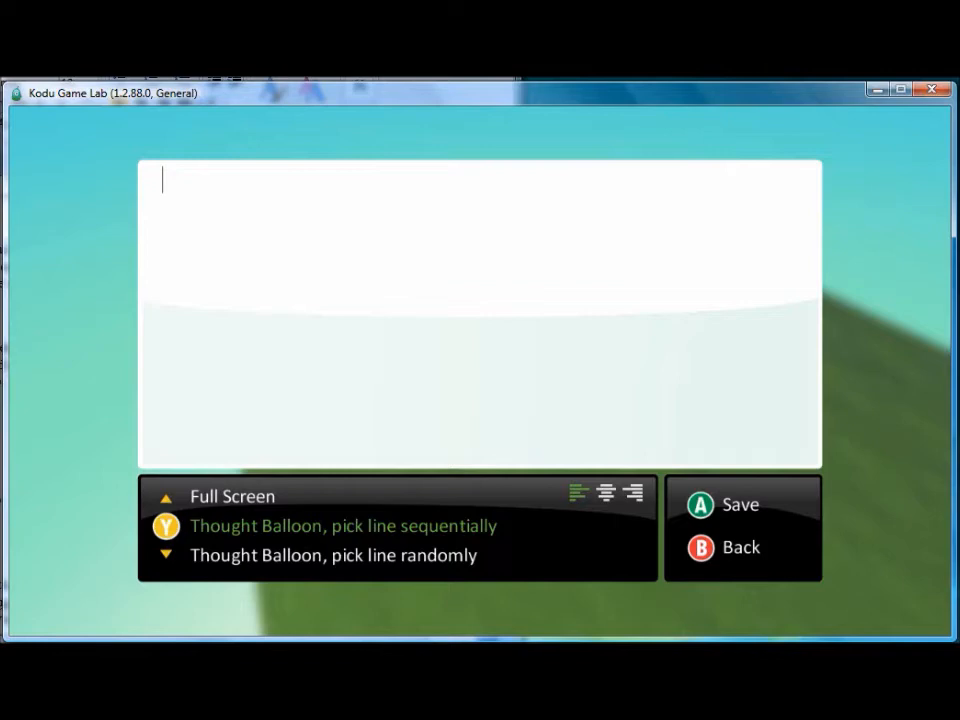
Step: Enter 'Hi, Kodu! I am giving you directions.' as a full-screen message and save it
type("Hi, K")
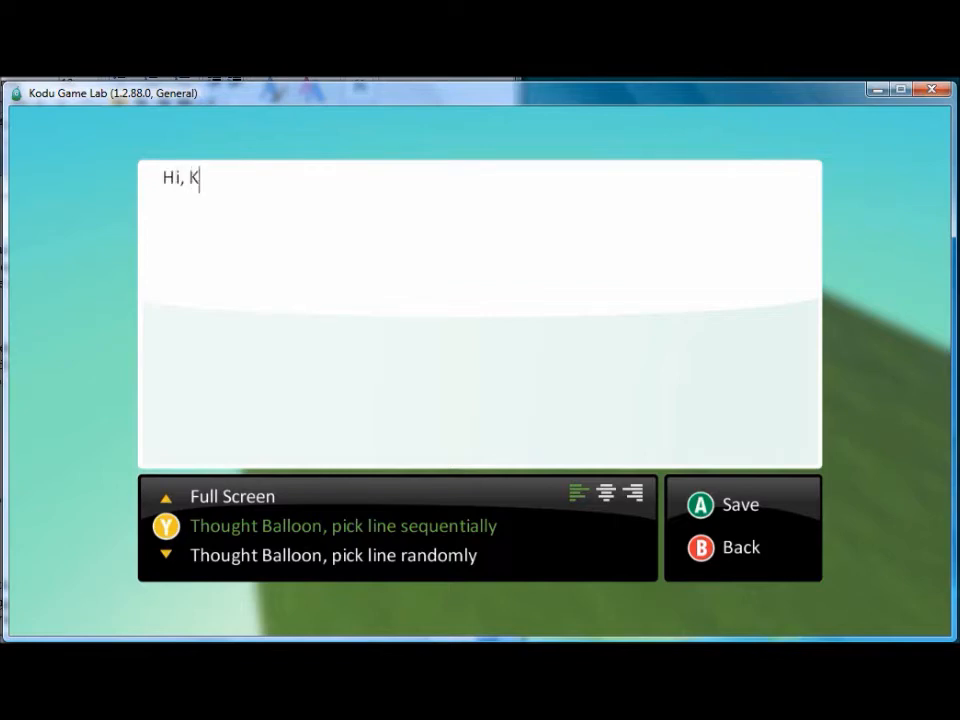
type("odu! I am")
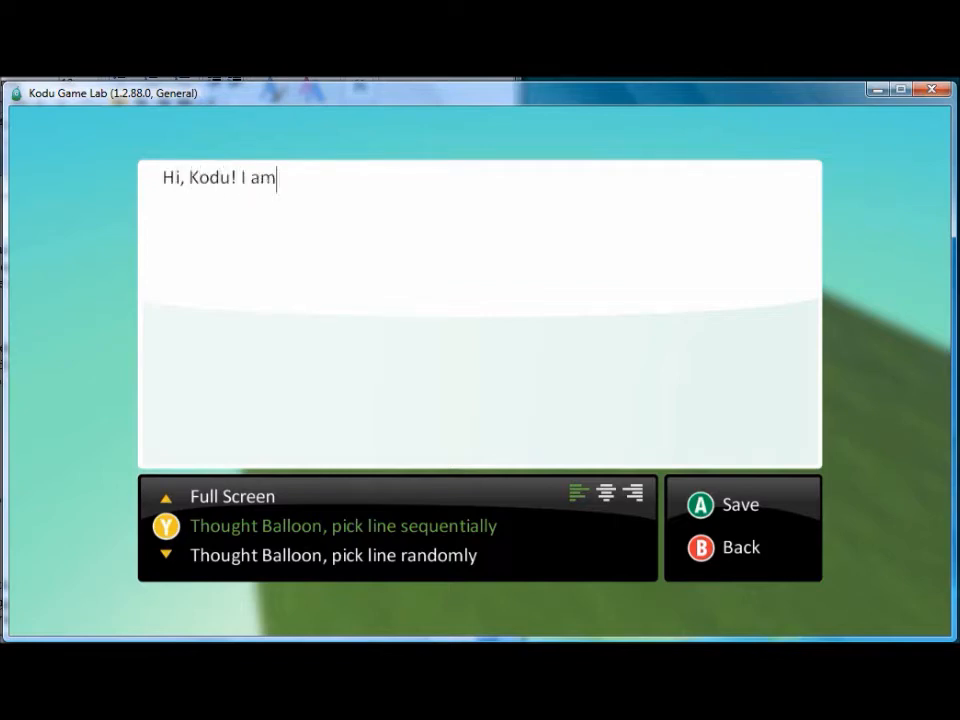
type("giving you drie")
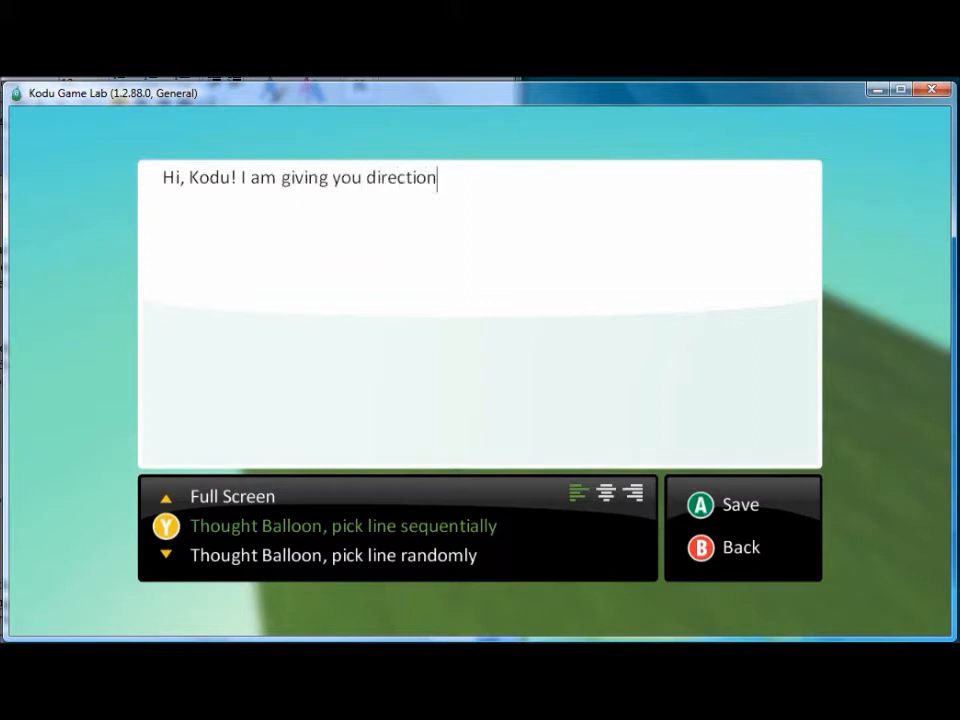
type("s.")
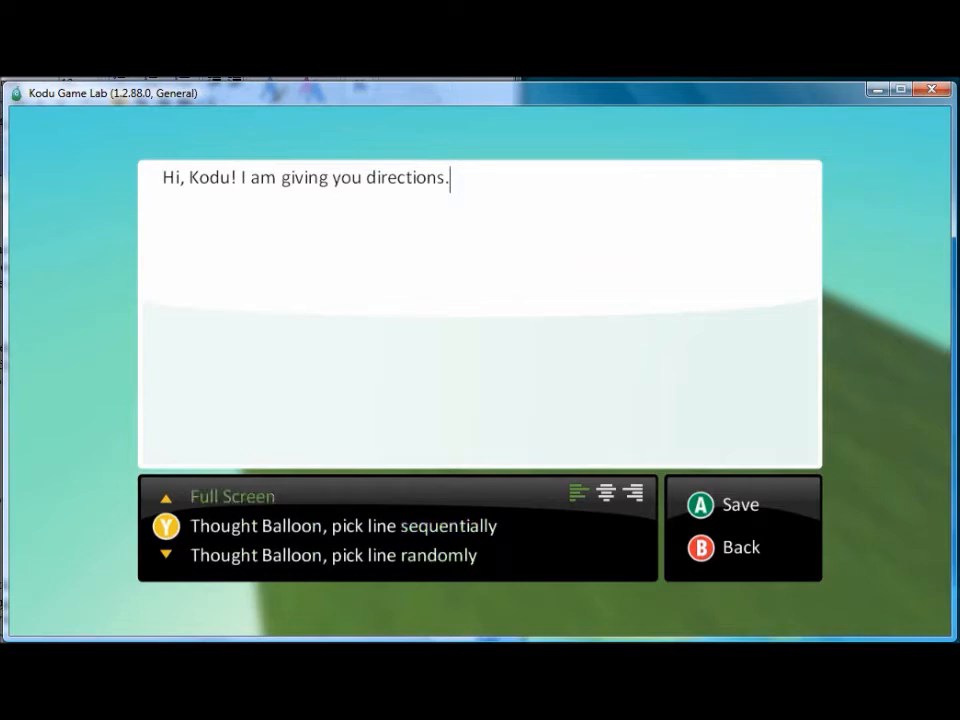
left_click(700, 504)
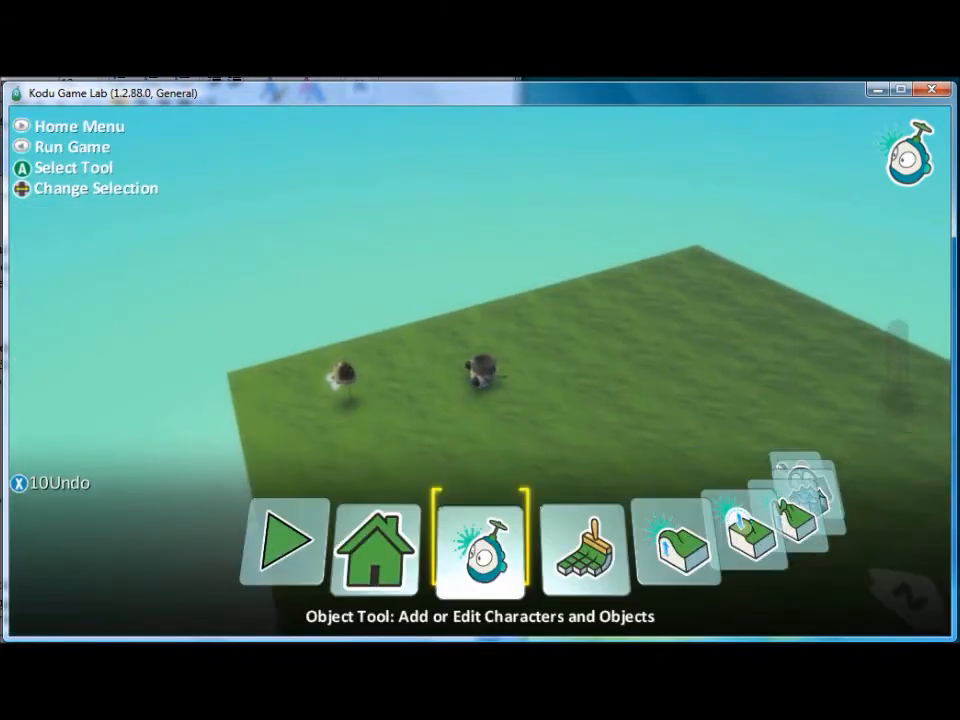
Step: Test-run the game and dismiss the full-screen message with Continue
left_click(283, 540)
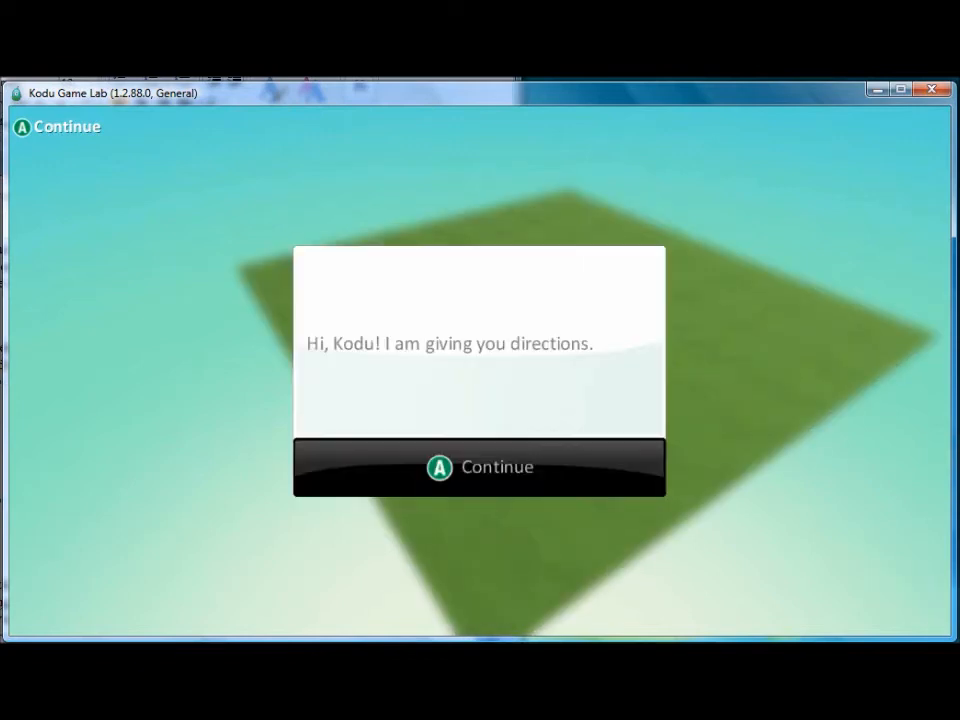
left_click(479, 467)
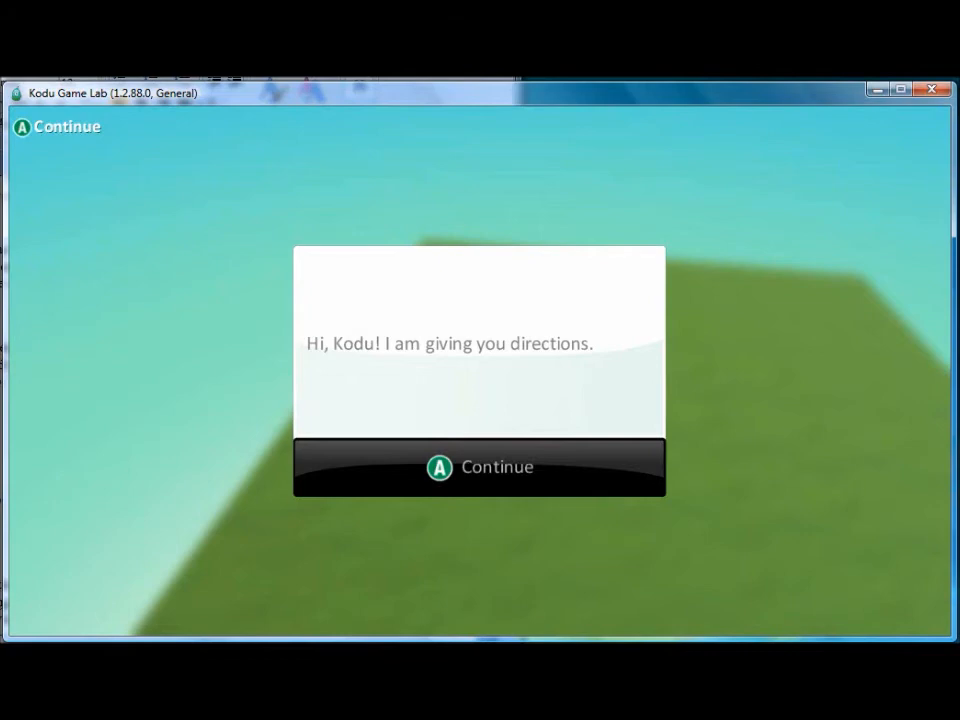
left_click(478, 467)
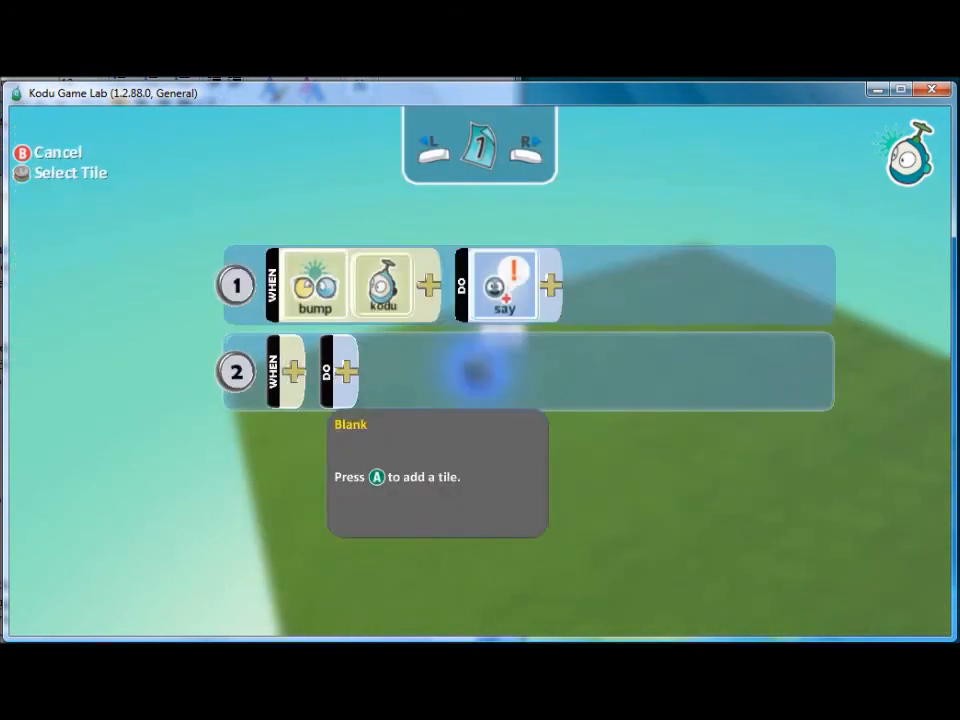
Step: Give rule 2 WHEN bump kodu, DO switch to page 2, and open page 2
left_click(295, 372)
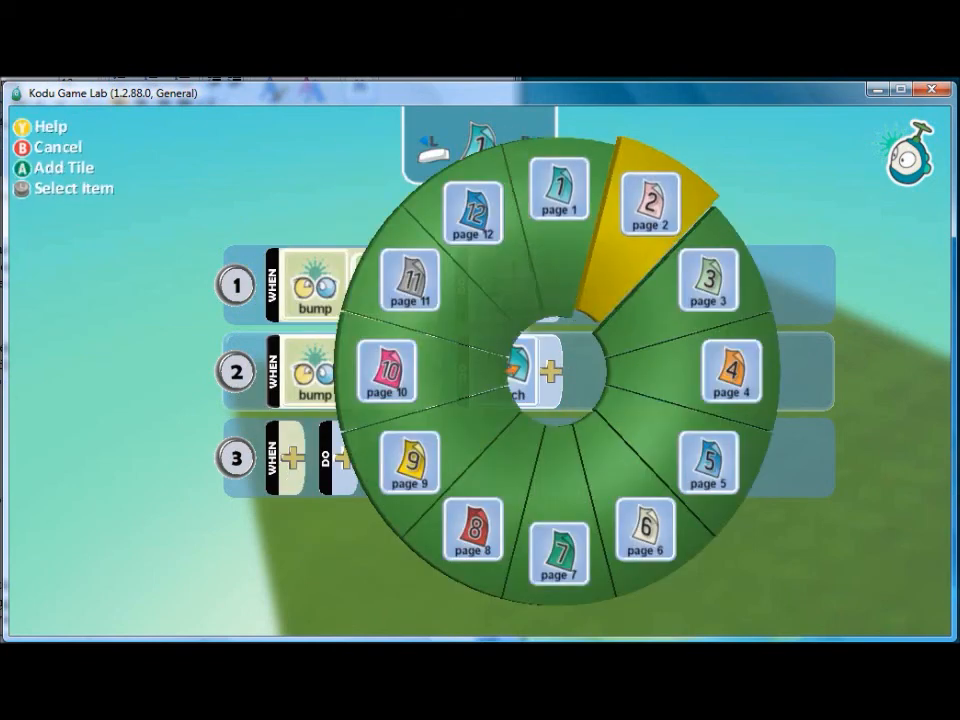
left_click(651, 195)
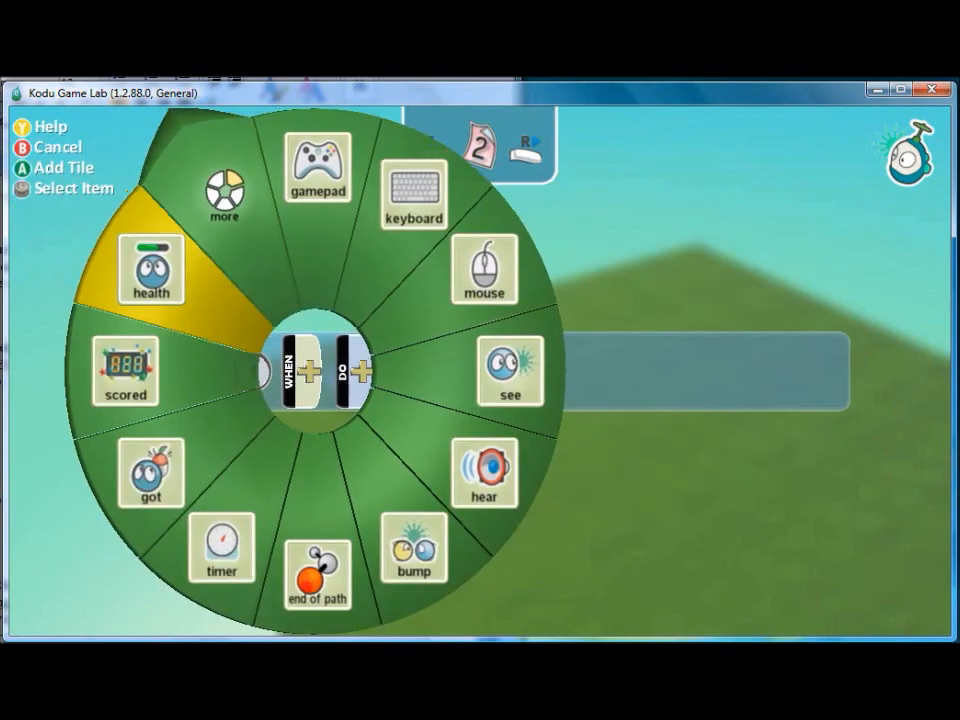
left_click(224, 190)
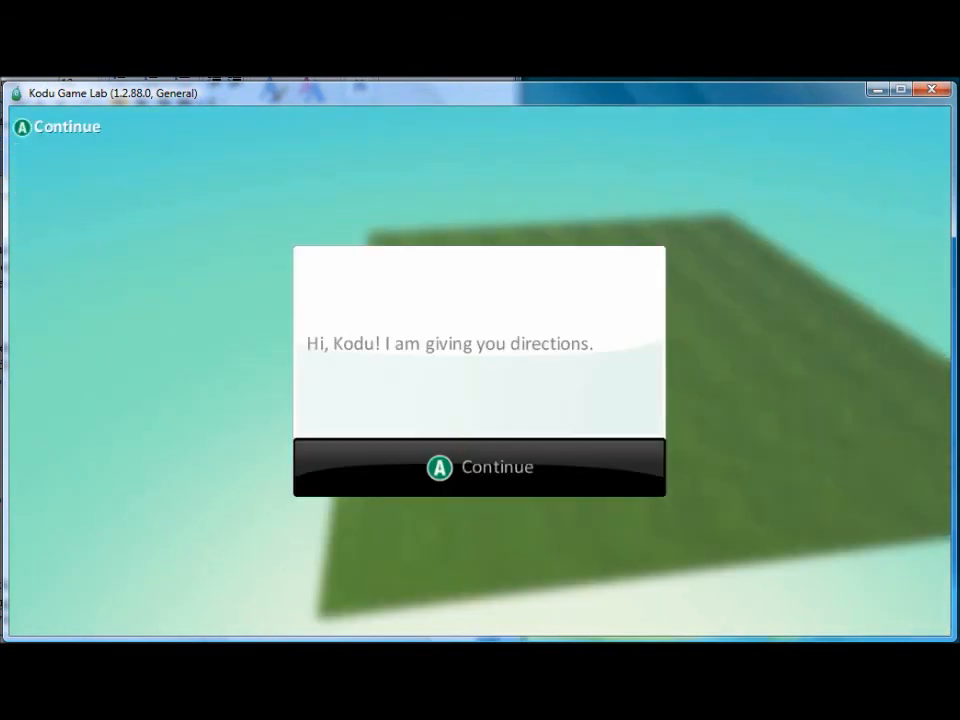
Step: Continue past the full-screen message shown when Kodu bumps the cannon
left_click(478, 467)
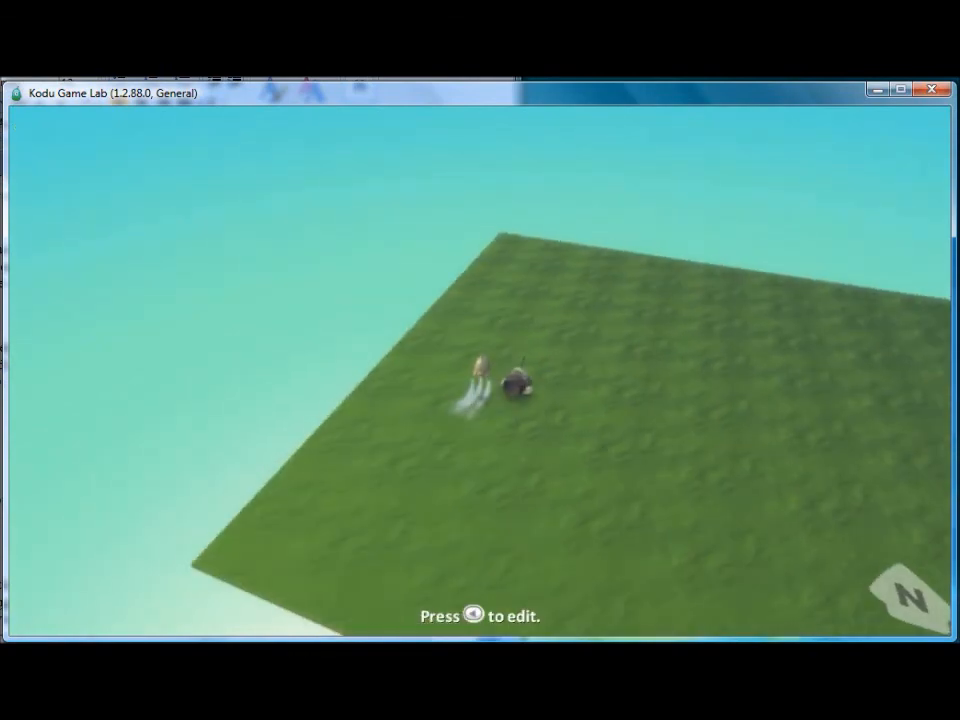